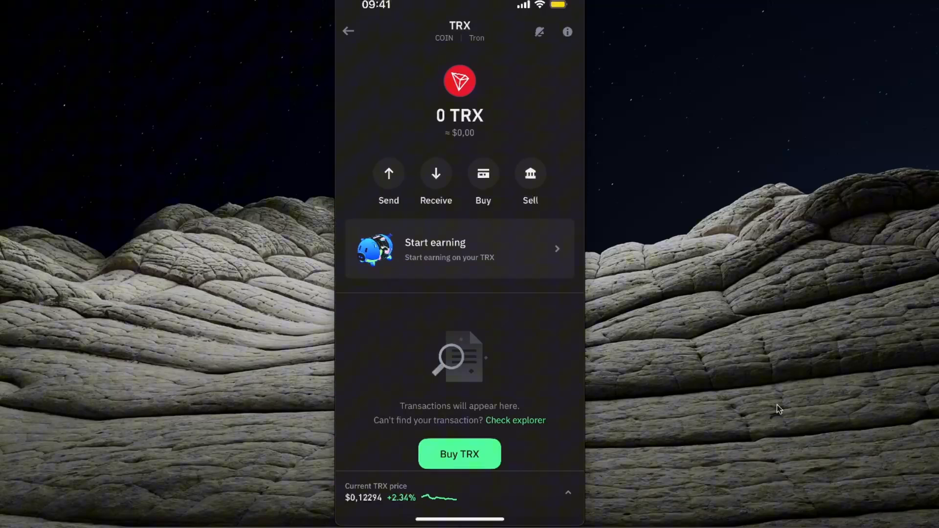
Step: Return from the TRX coin page to the main wallet home screen with its token list
left_click(349, 30)
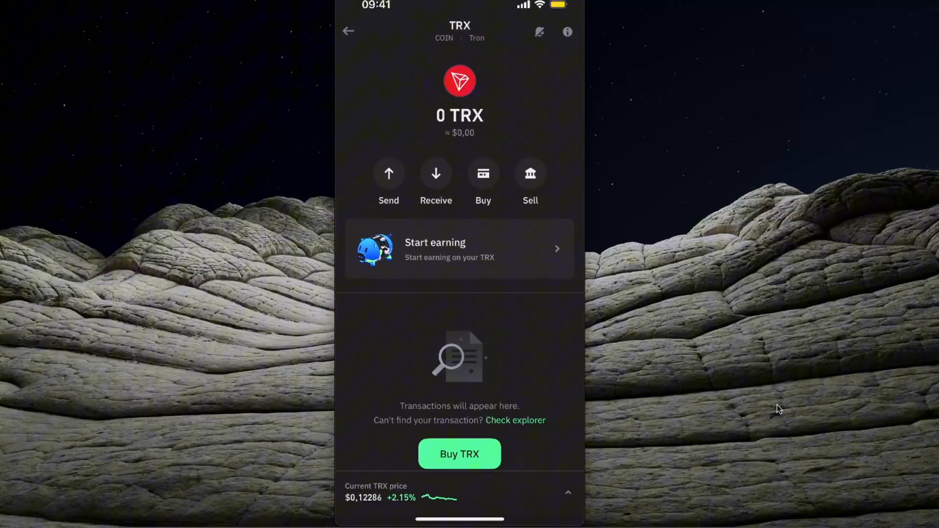
left_click(349, 30)
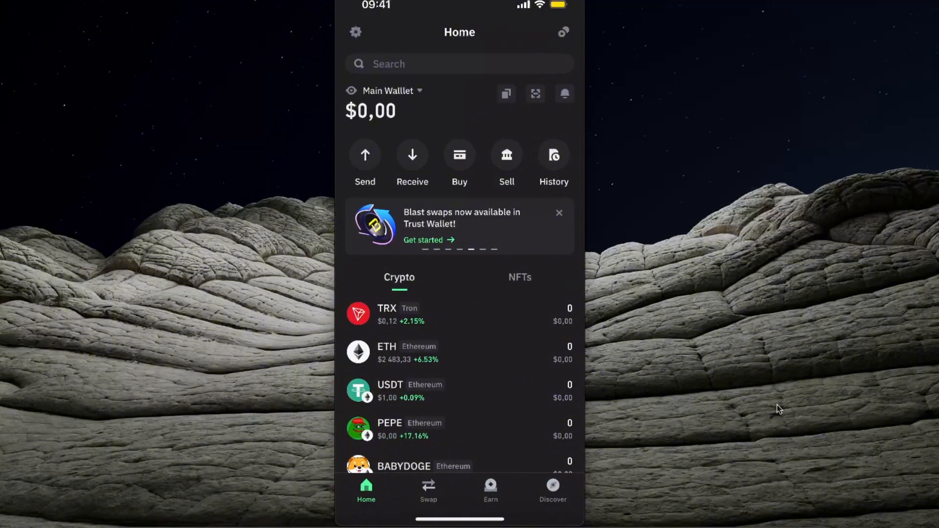
Step: Start a swap from USDT on the Ethereum network, with the To side also on Ethereum
left_click(429, 493)
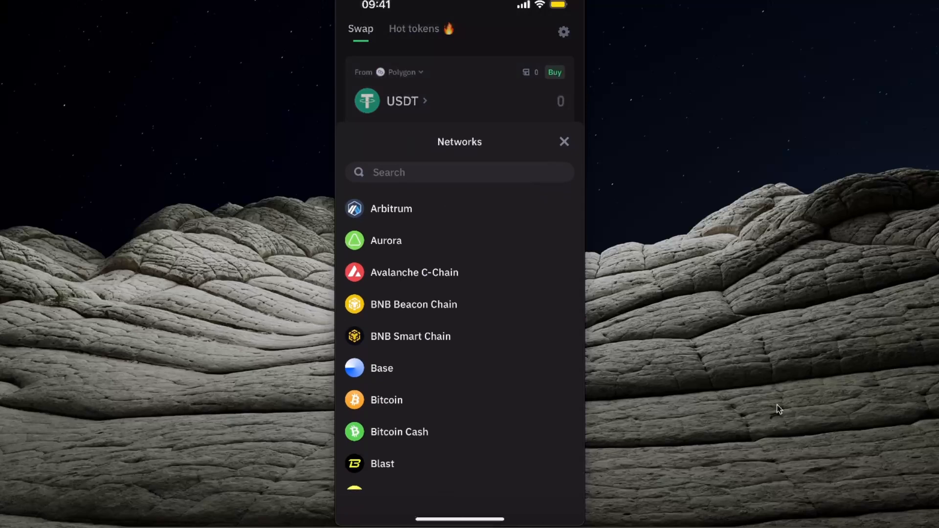
scroll("down", 3)
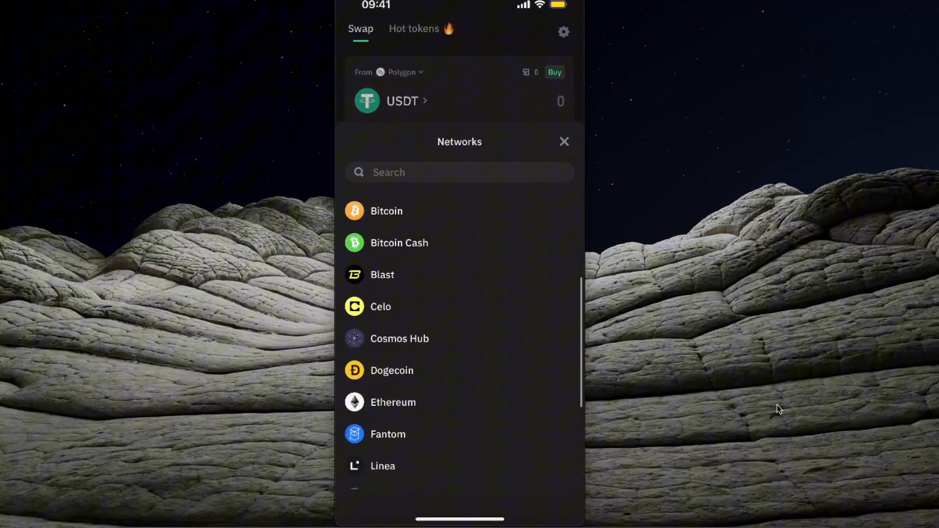
left_click(393, 403)
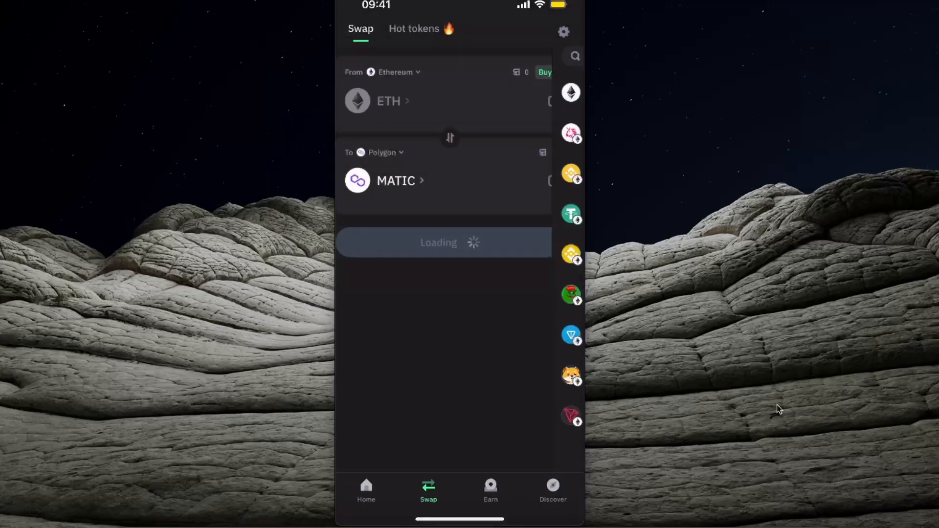
left_click(390, 101)
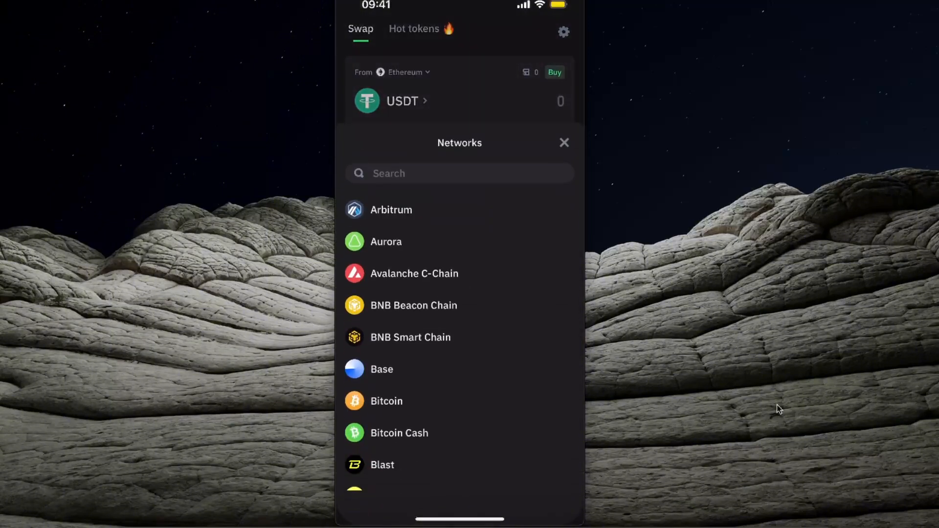
scroll("down", 3)
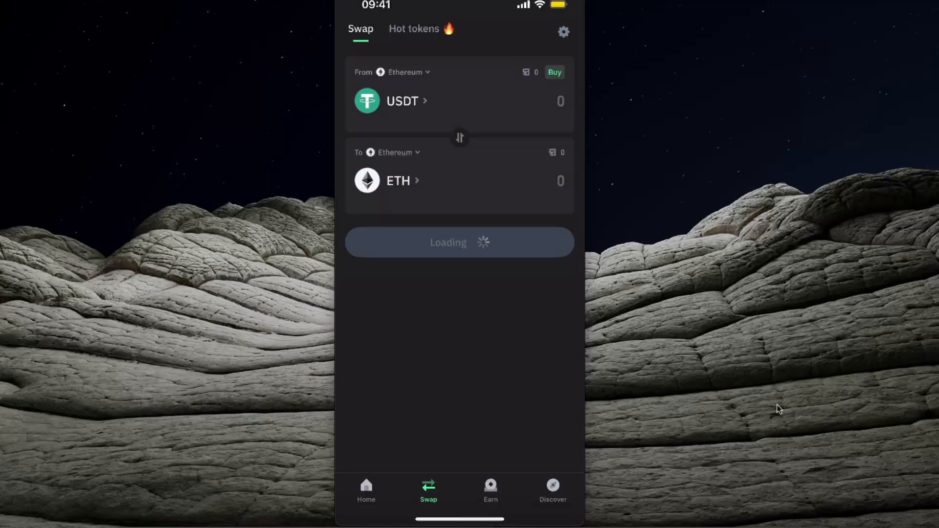
Step: Set TRX (Ethereum) as the received token for 40 USDT, quoting about 322.98 TRX with fee details
left_click(398, 180)
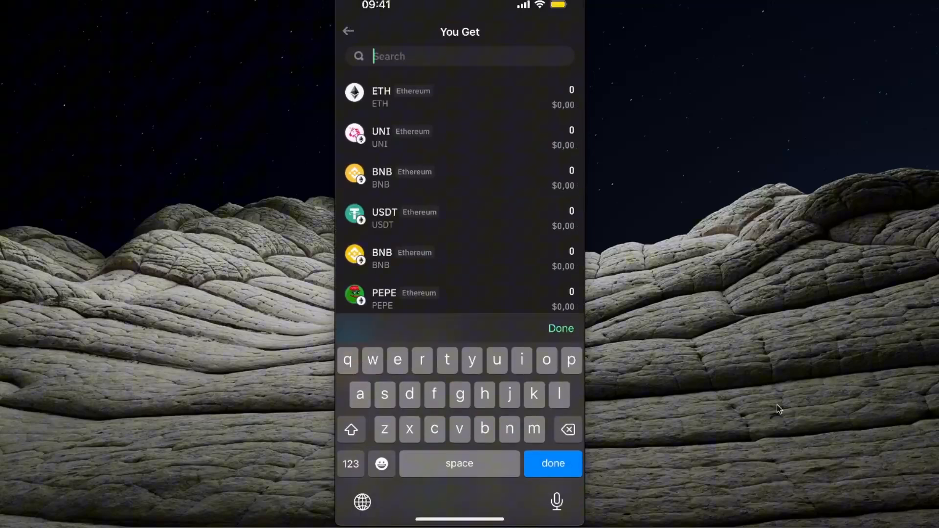
type("trx")
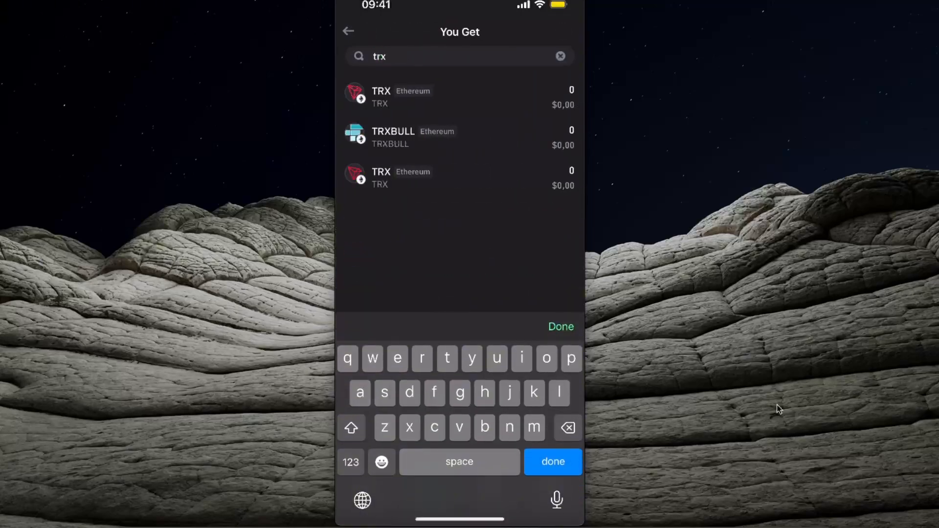
left_click(401, 96)
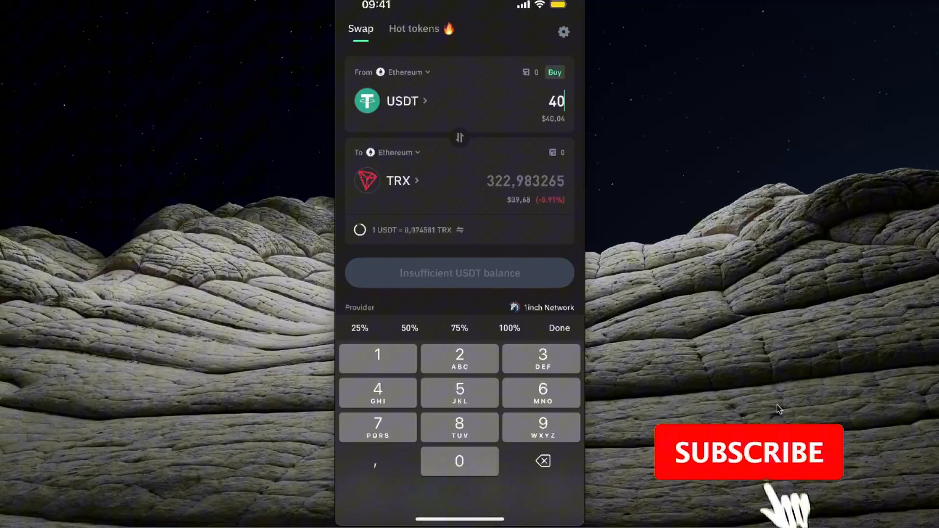
left_click(747, 452)
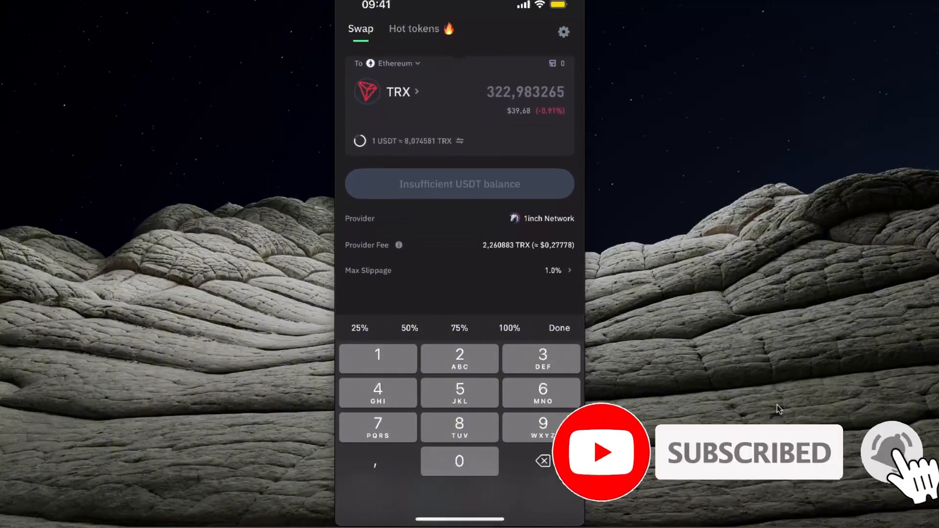